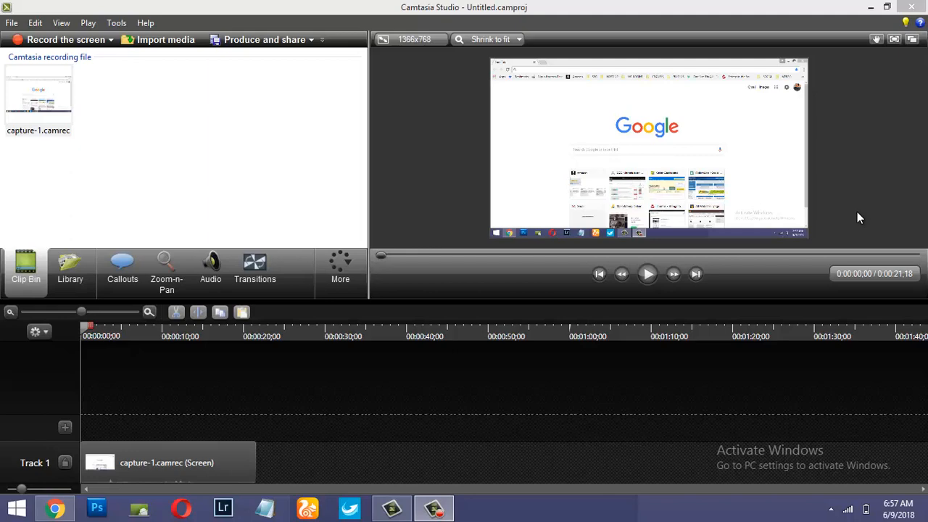
pyautogui.moveTo(763, 192)
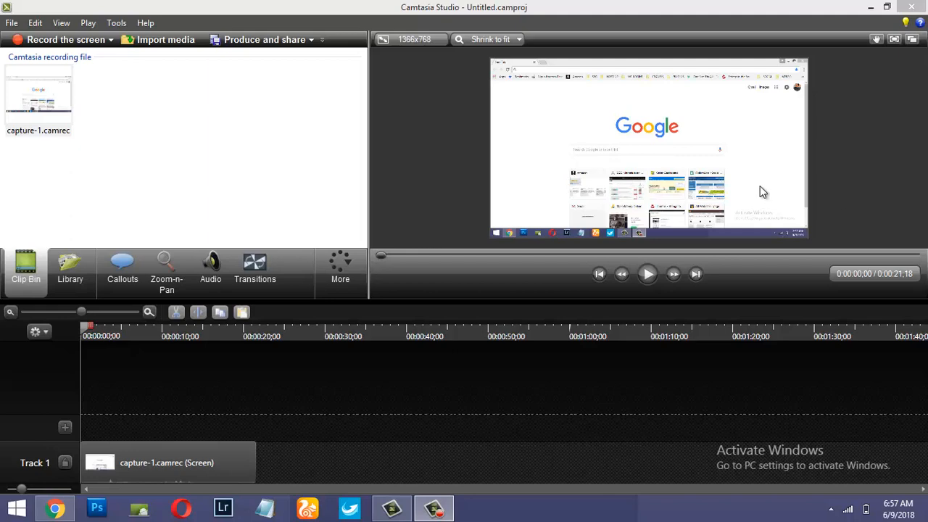
pyautogui.moveTo(843, 197)
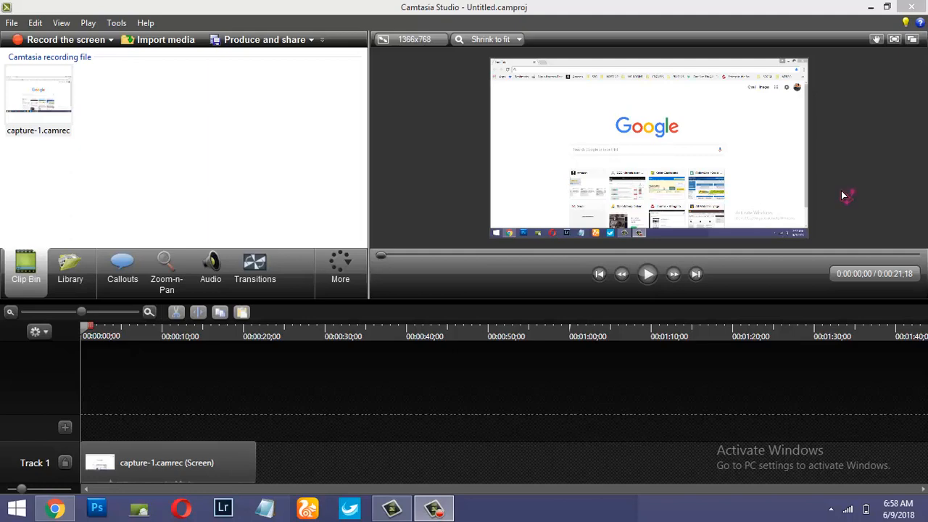
pyautogui.moveTo(843, 196)
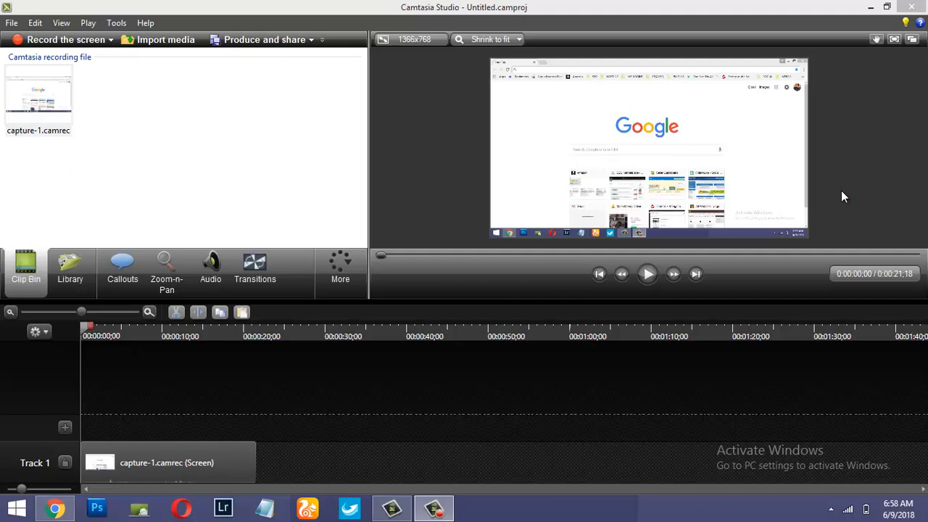
pyautogui.moveTo(408, 161)
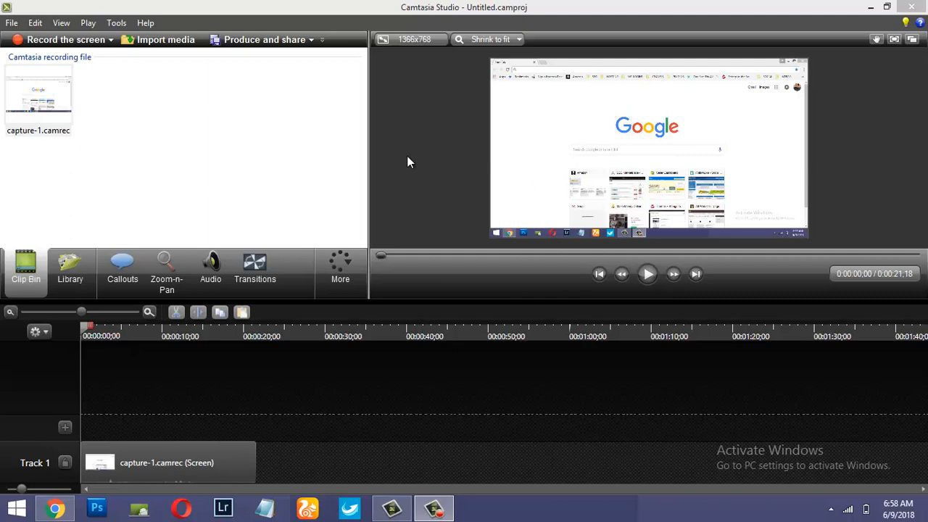
pyautogui.moveTo(385, 92)
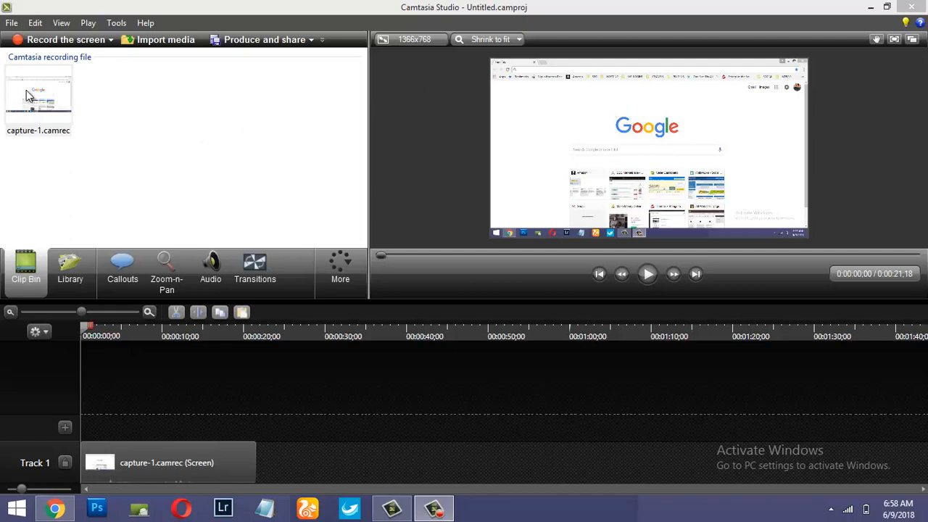
pyautogui.moveTo(45, 111)
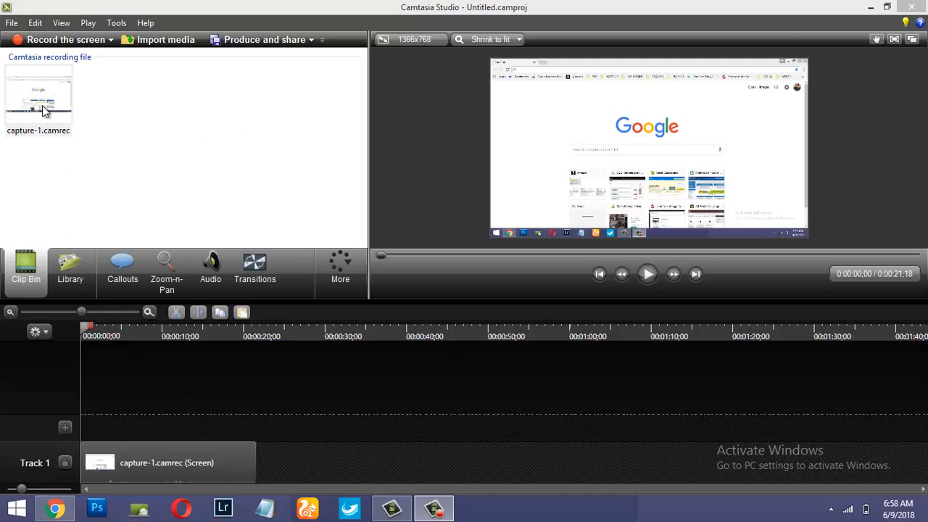
# Step: Select the capture-1.camrec clip, bring up the Callouts panel and dismiss the Malwarebytes popup
pyautogui.click(38, 100)
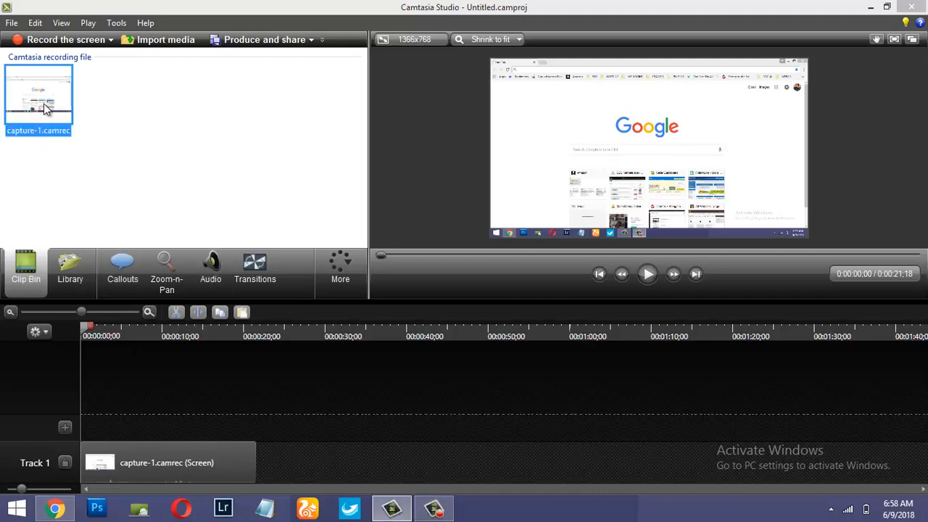
pyautogui.rightClick(43, 106)
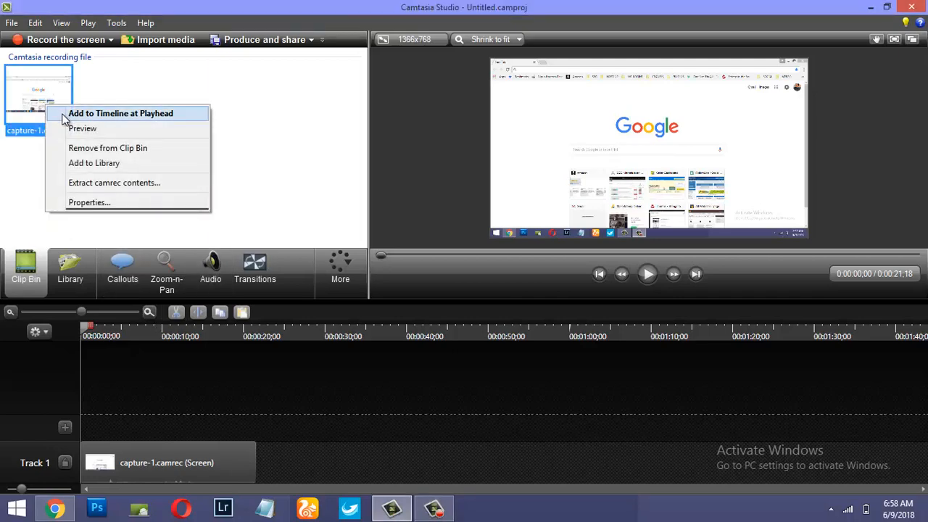
pyautogui.moveTo(602, 130)
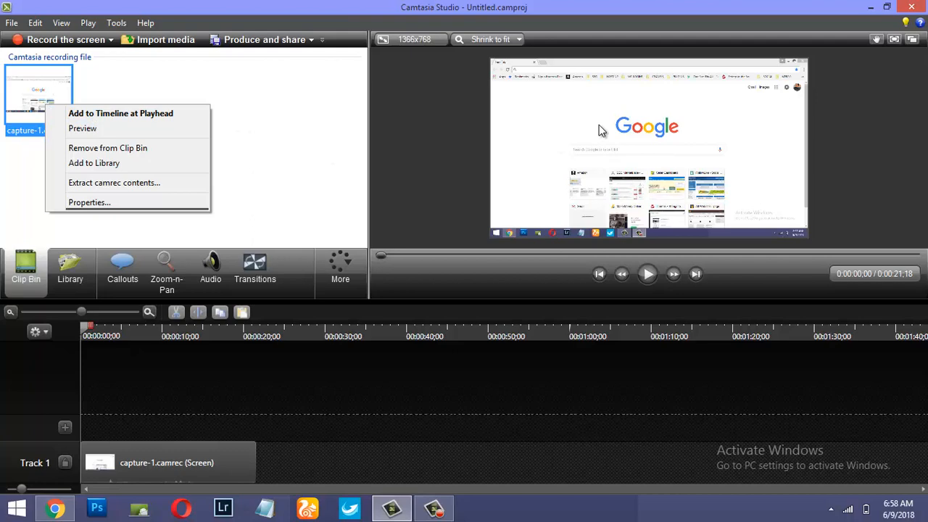
pyautogui.moveTo(617, 253)
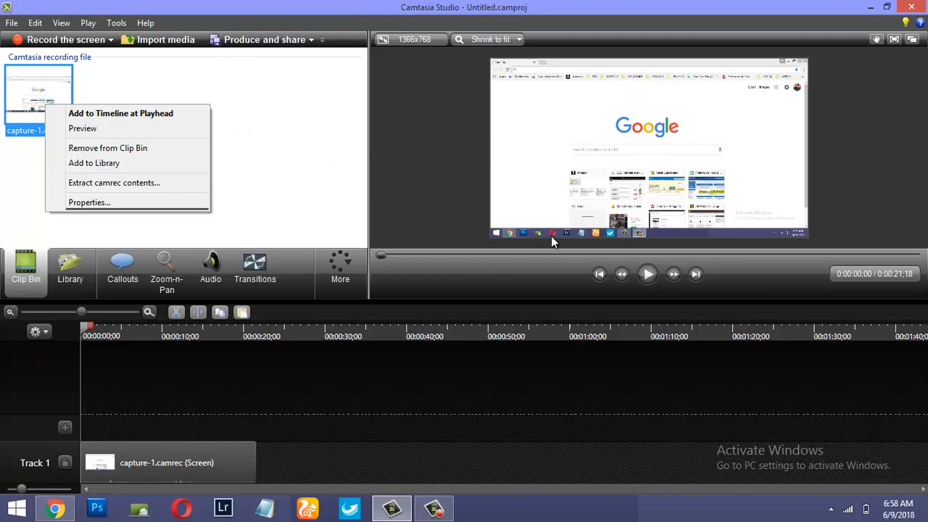
pyautogui.moveTo(262, 224)
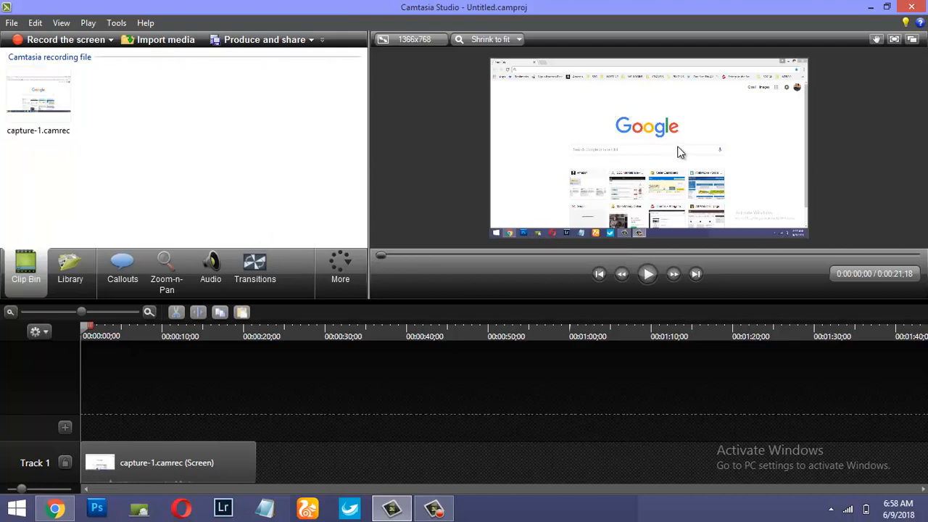
pyautogui.moveTo(564, 223)
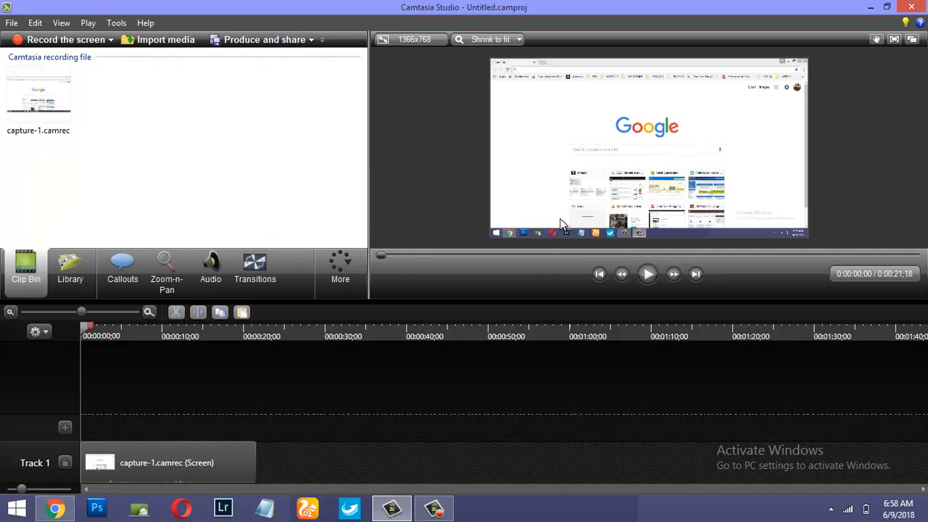
pyautogui.moveTo(693, 230)
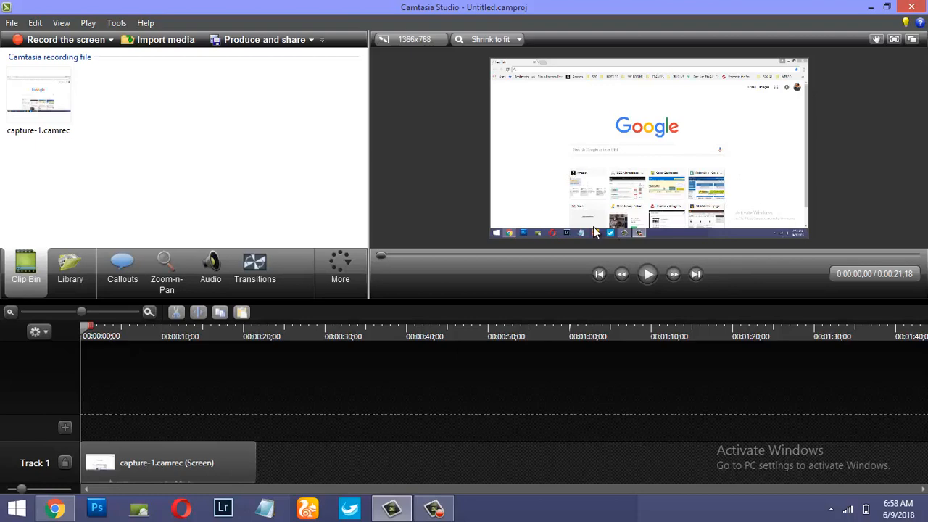
pyautogui.moveTo(698, 166)
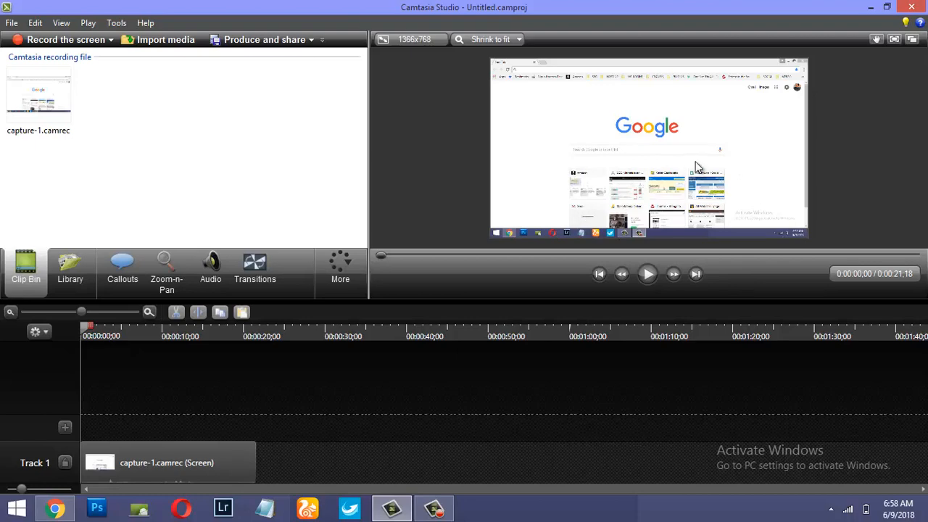
pyautogui.moveTo(368, 219)
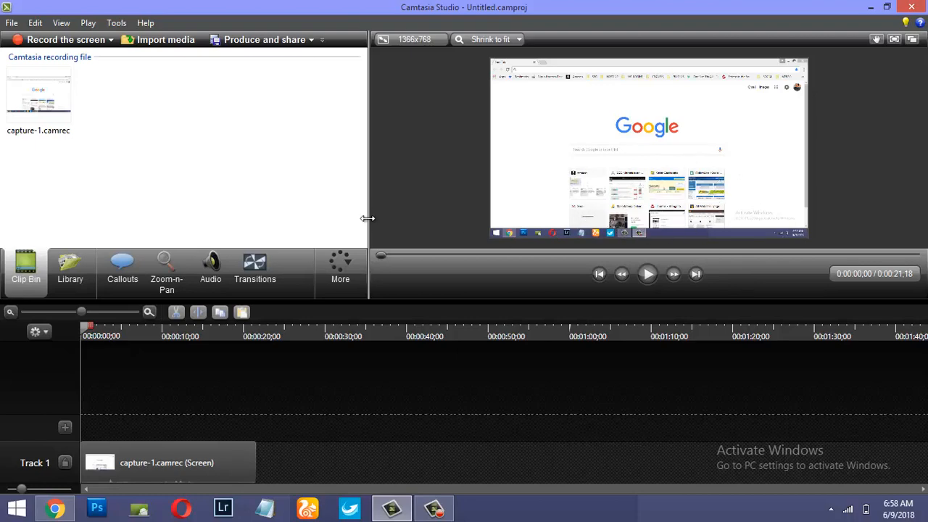
pyautogui.click(122, 268)
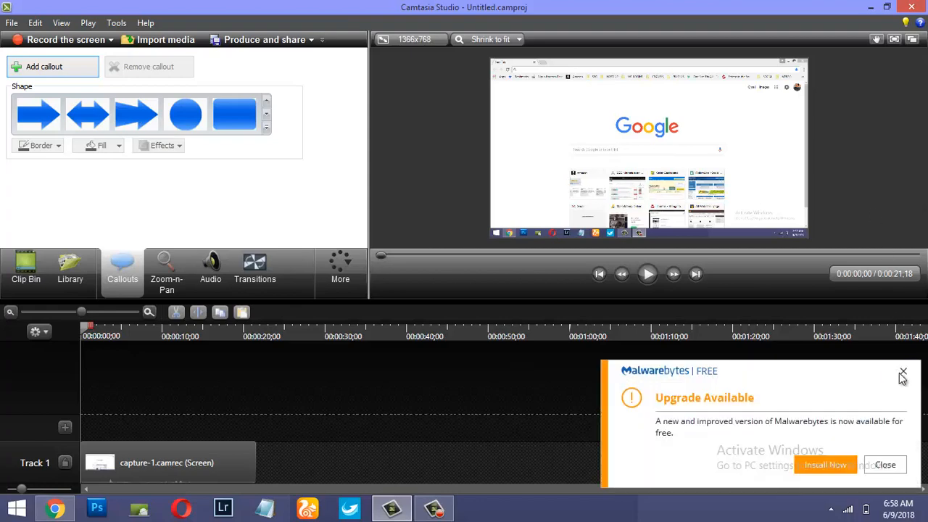
pyautogui.click(903, 372)
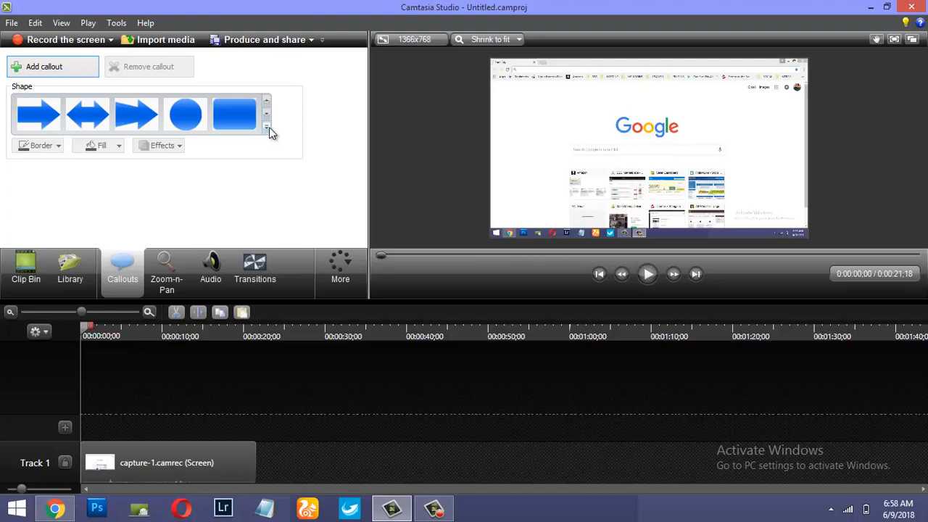
pyautogui.moveTo(361, 155)
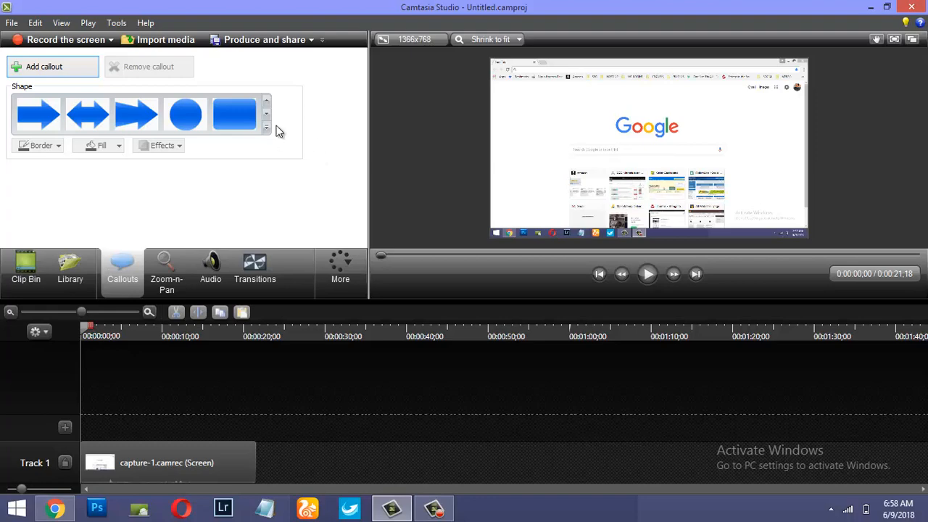
# Step: Choose the Blur shape from the Special section of the callout gallery, placing it on Track 2
pyautogui.click(266, 127)
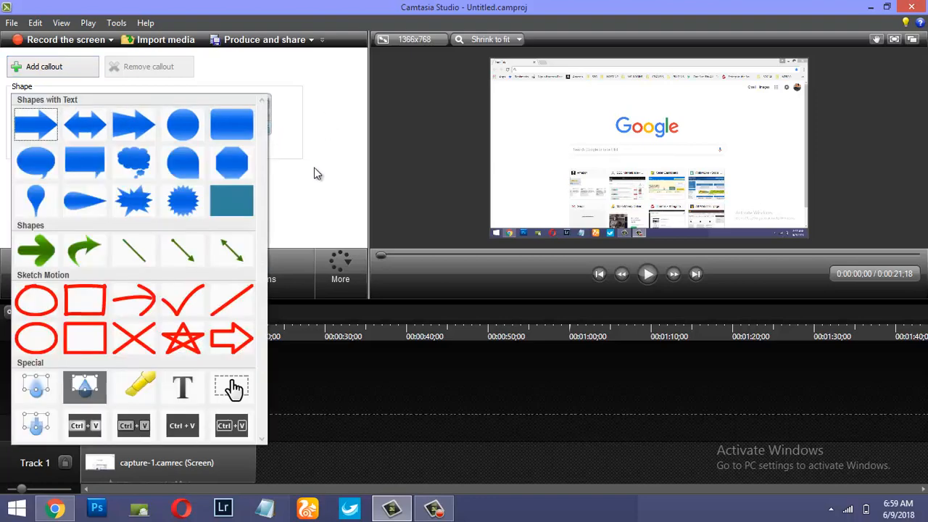
pyautogui.moveTo(85, 250)
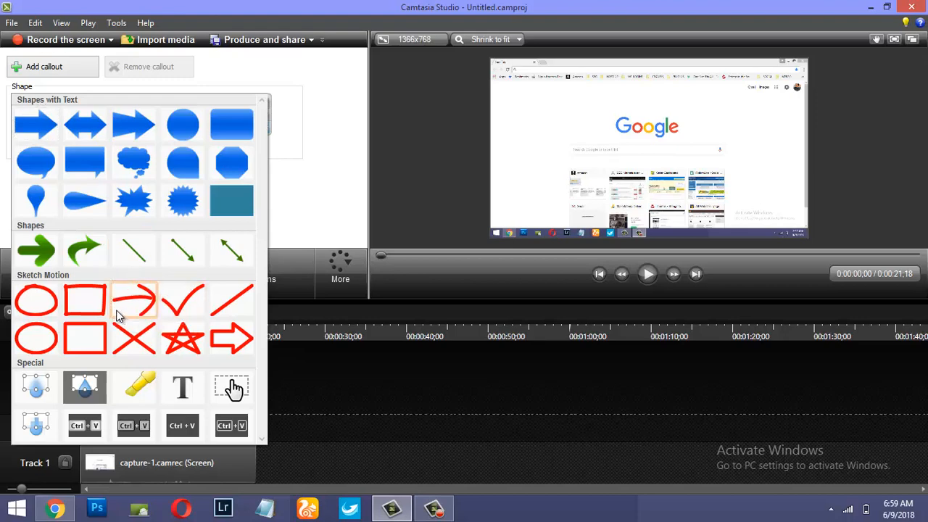
pyautogui.moveTo(36, 388)
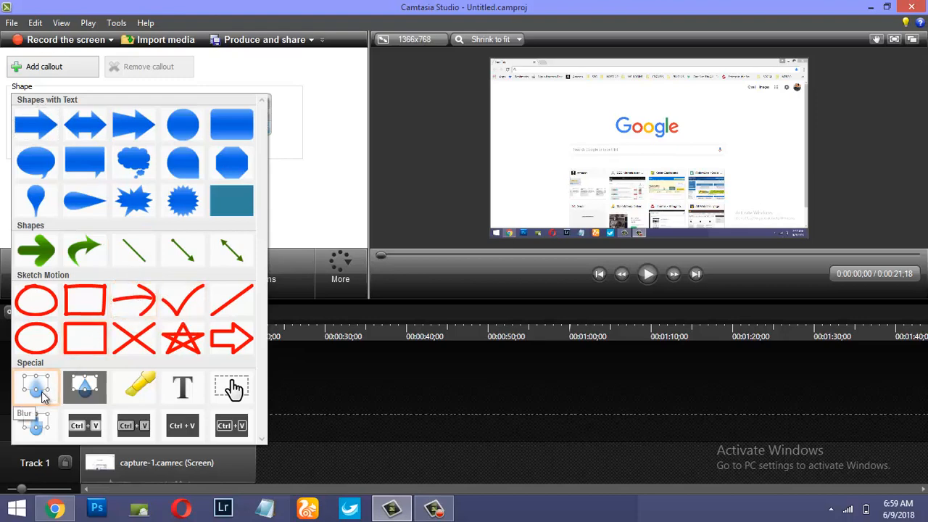
pyautogui.moveTo(36, 425)
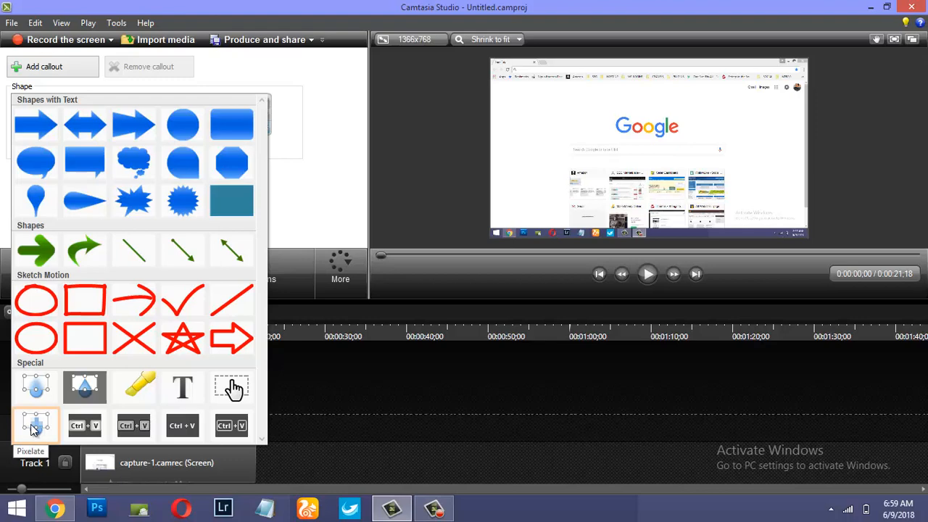
pyautogui.moveTo(36, 426)
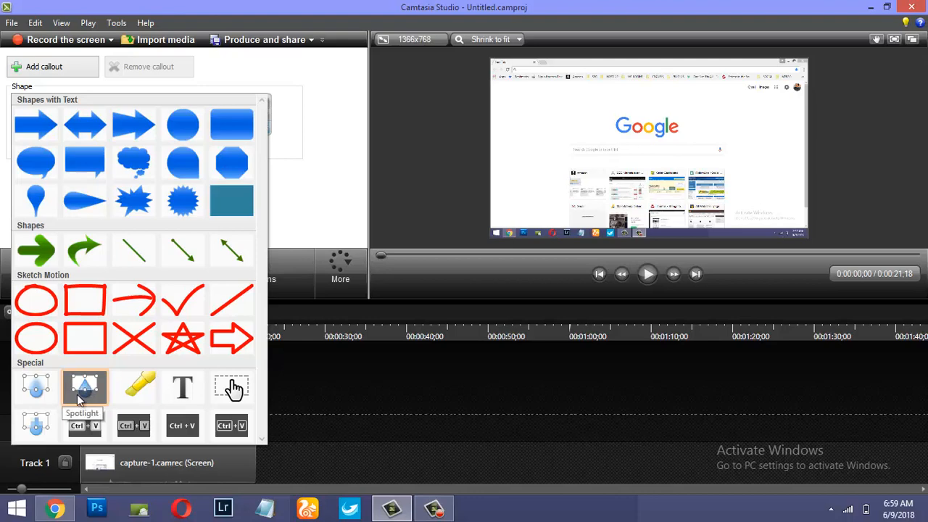
pyautogui.moveTo(98, 394)
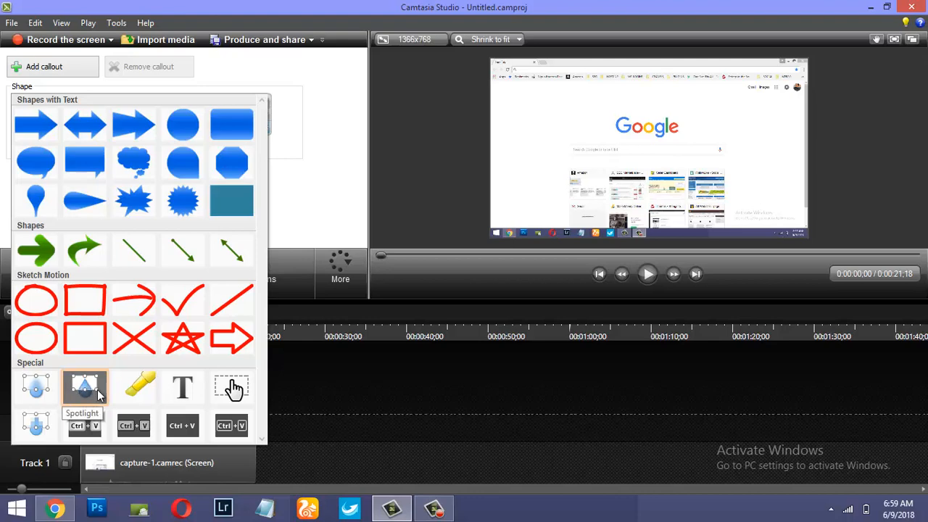
pyautogui.moveTo(76, 407)
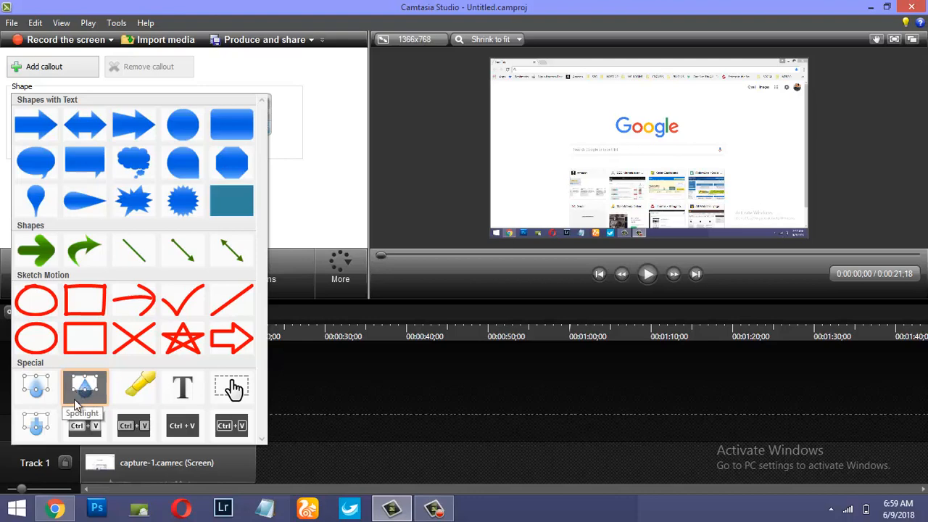
pyautogui.moveTo(36, 388)
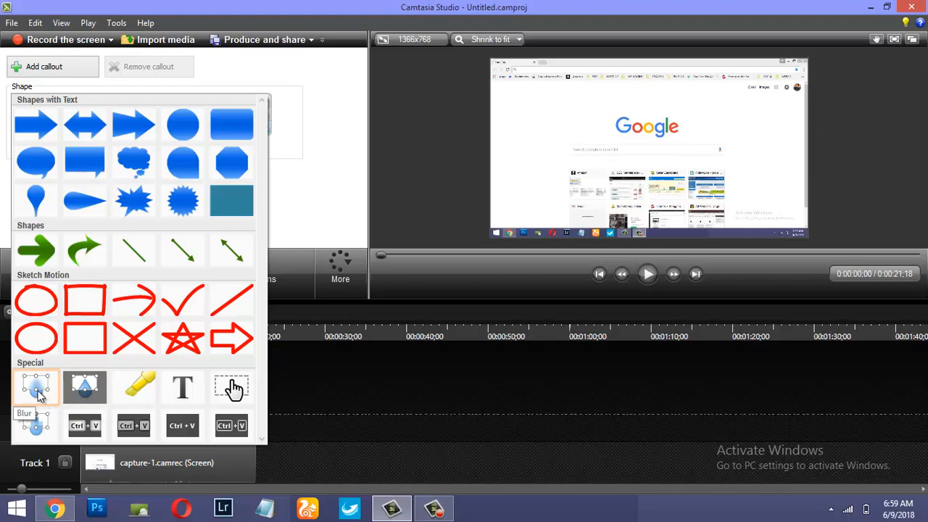
pyautogui.click(38, 387)
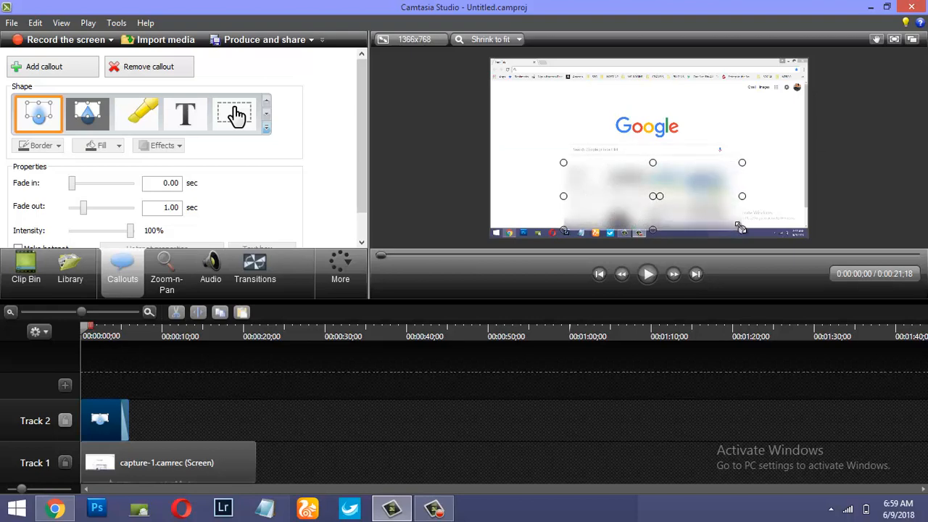
pyautogui.moveTo(156, 388)
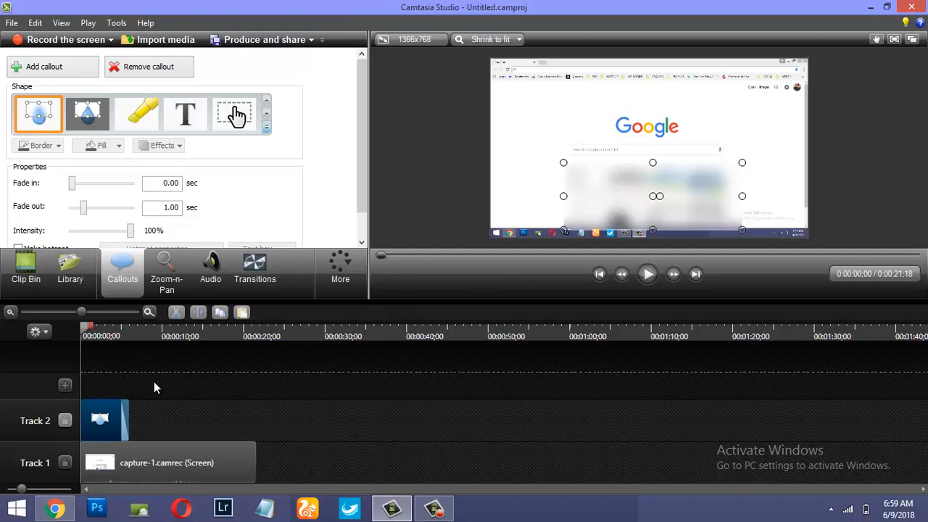
# Step: Extend the Blur 1 callout over the thumbnails to last about 12 seconds and preview it
pyautogui.click(647, 273)
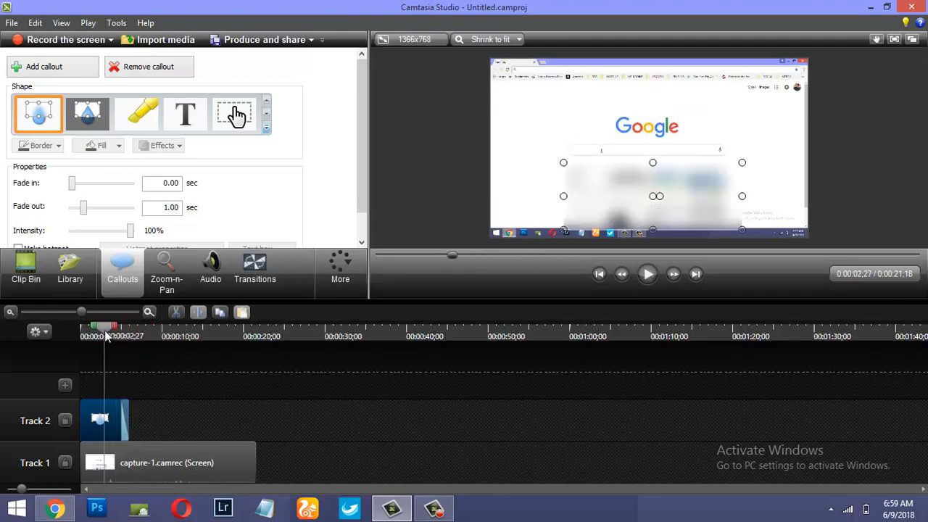
pyautogui.moveTo(127, 418)
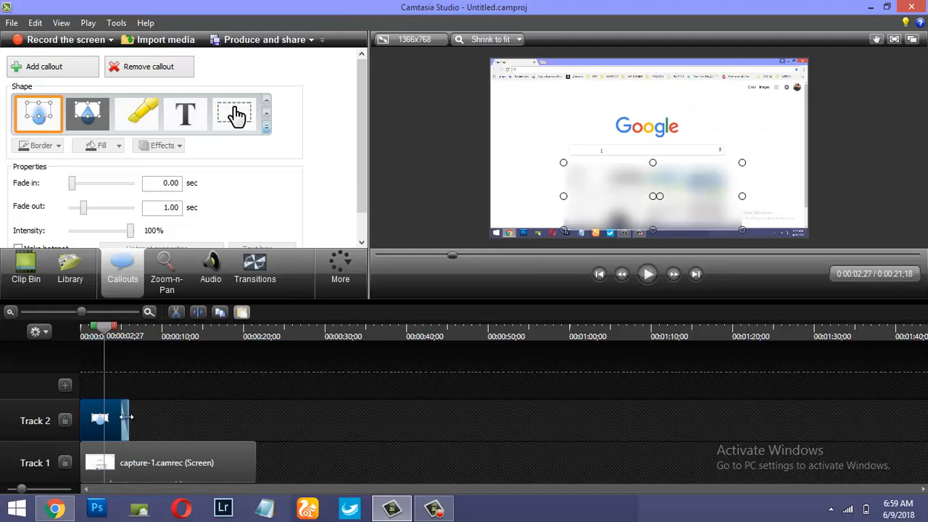
pyautogui.moveTo(134, 427)
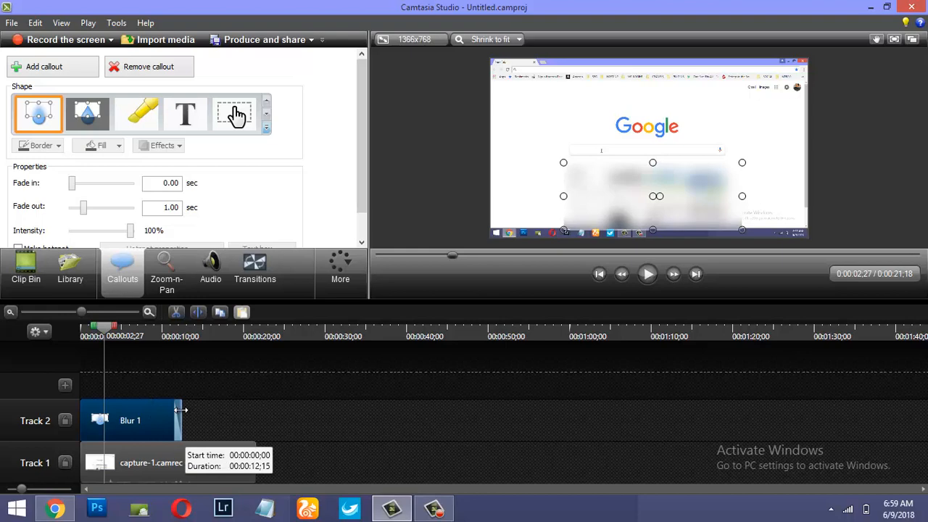
pyautogui.click(647, 273)
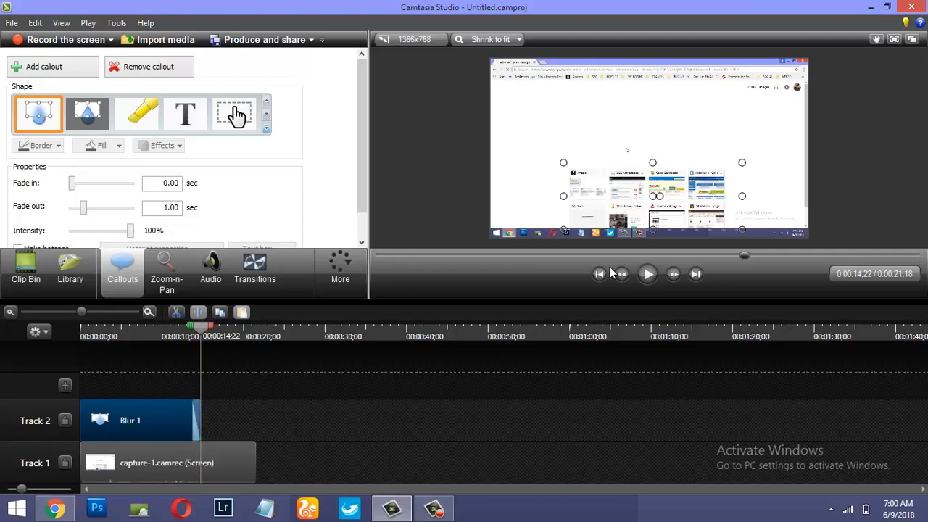
# Step: Stretch Blur 1 to roughly 15 seconds, until the browser leaves the Google homepage
pyautogui.click(168, 336)
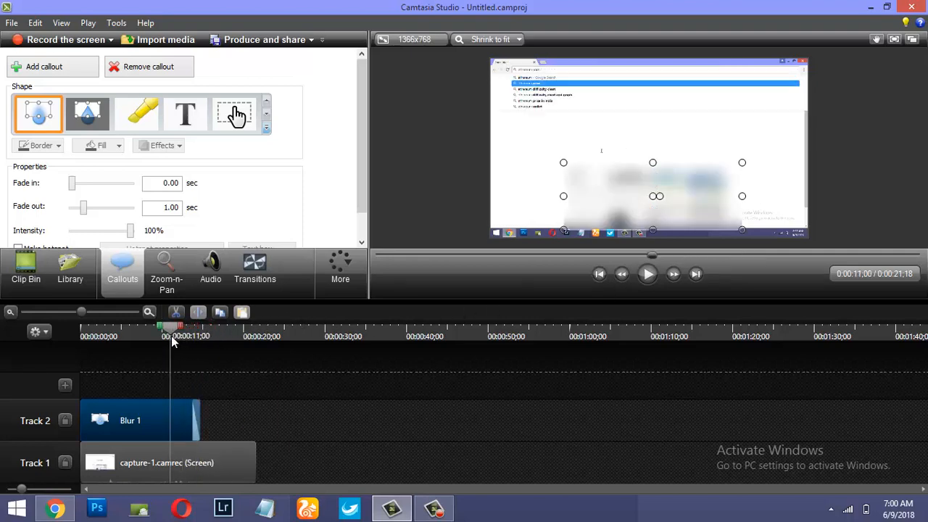
pyautogui.click(646, 274)
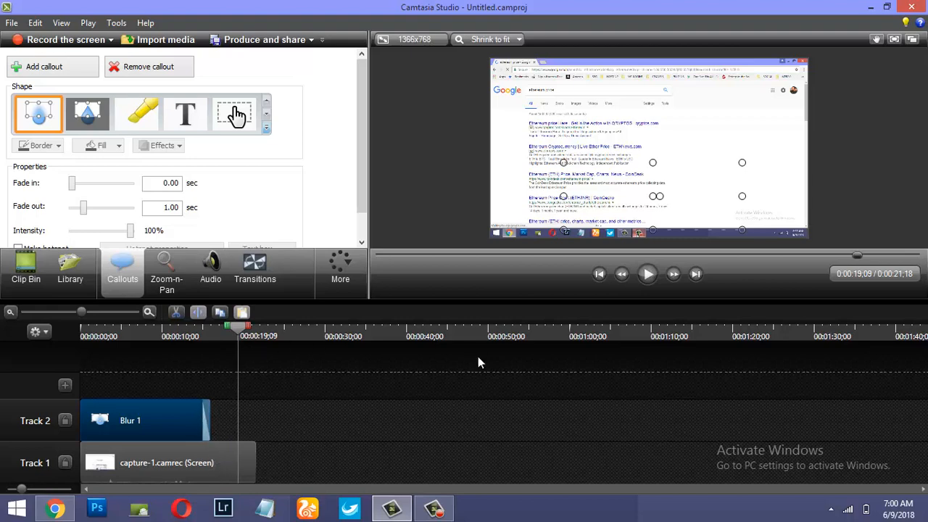
pyautogui.moveTo(624, 234)
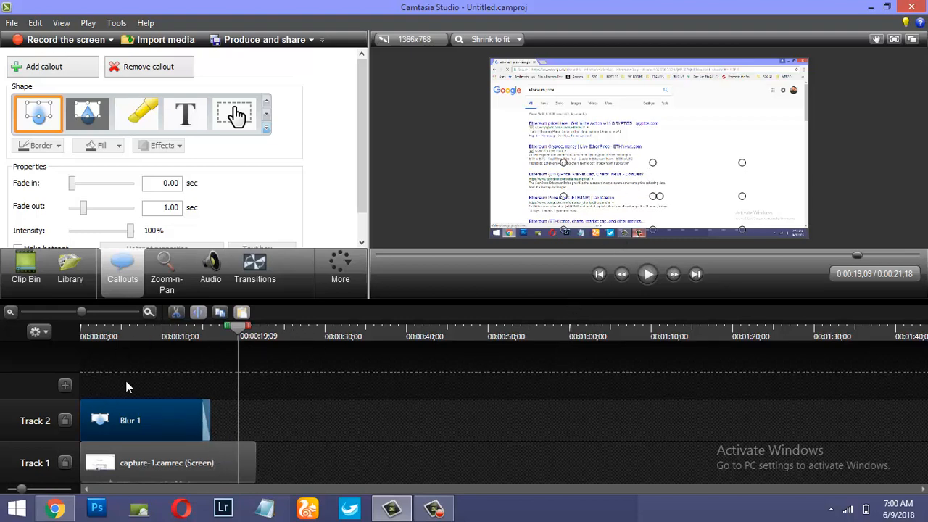
pyautogui.moveTo(304, 318)
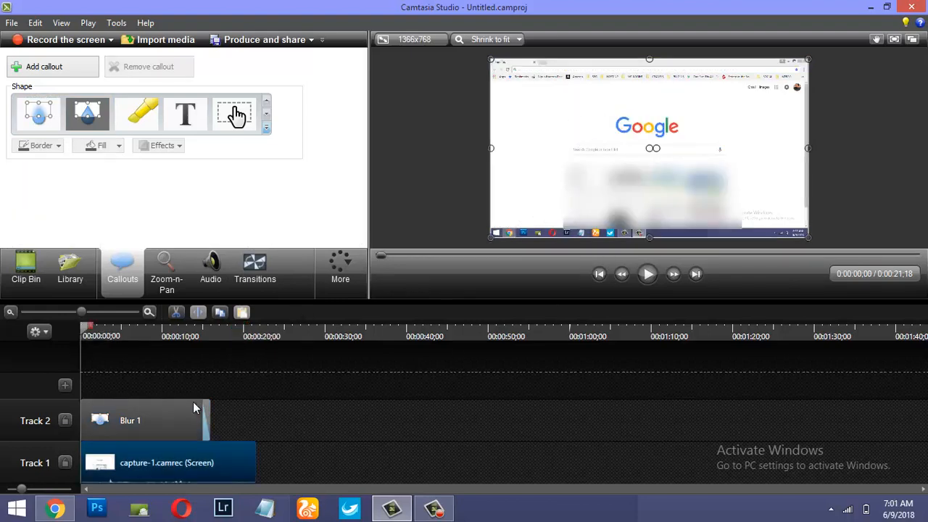
pyautogui.moveTo(248, 194)
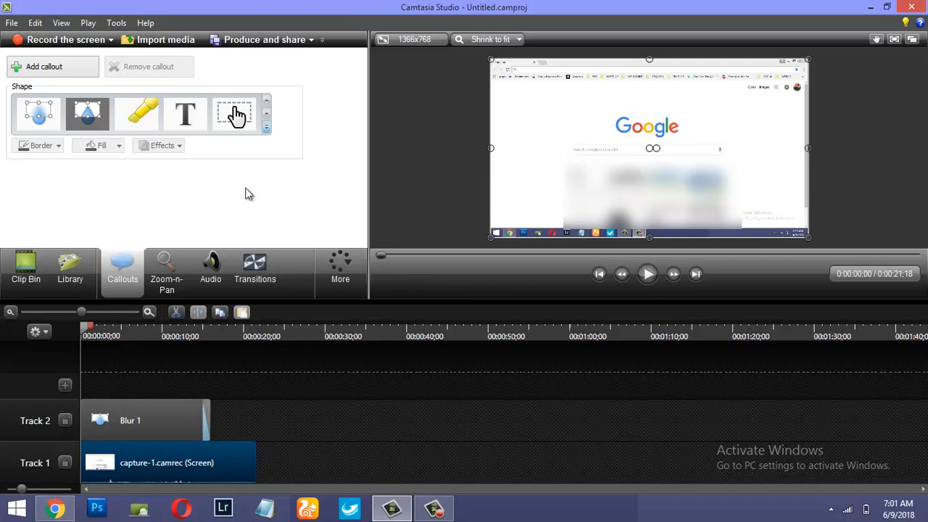
pyautogui.moveTo(268, 139)
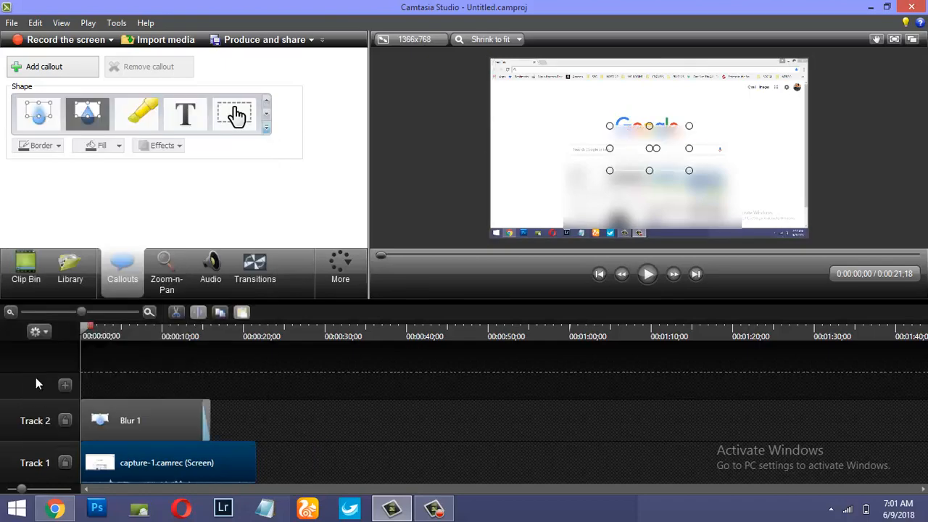
# Step: Add a second Blur callout on Track 3 covering the bookmarks bar
pyautogui.click(39, 114)
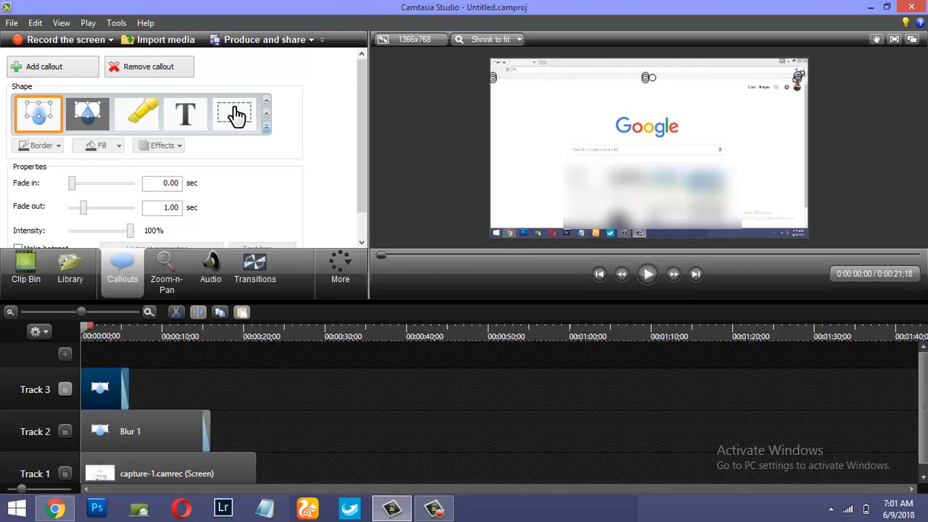
pyautogui.moveTo(384, 337)
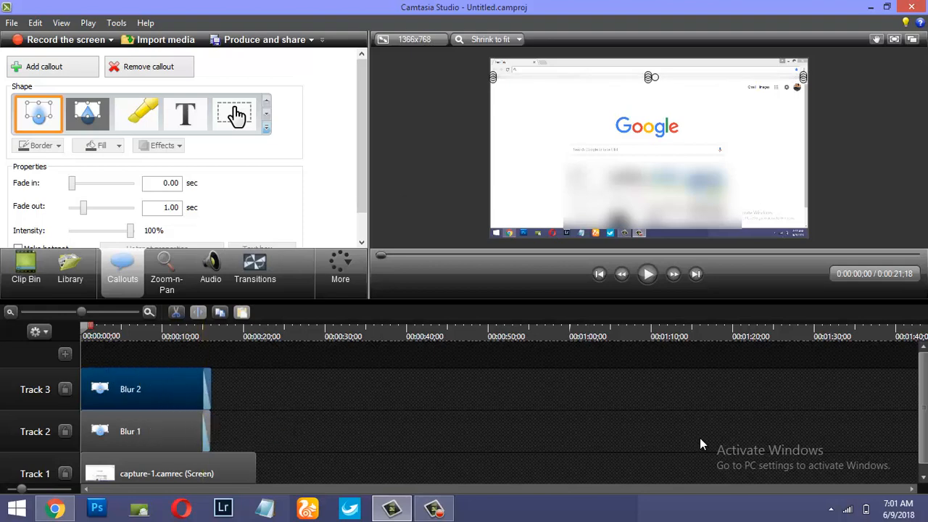
pyautogui.moveTo(630, 301)
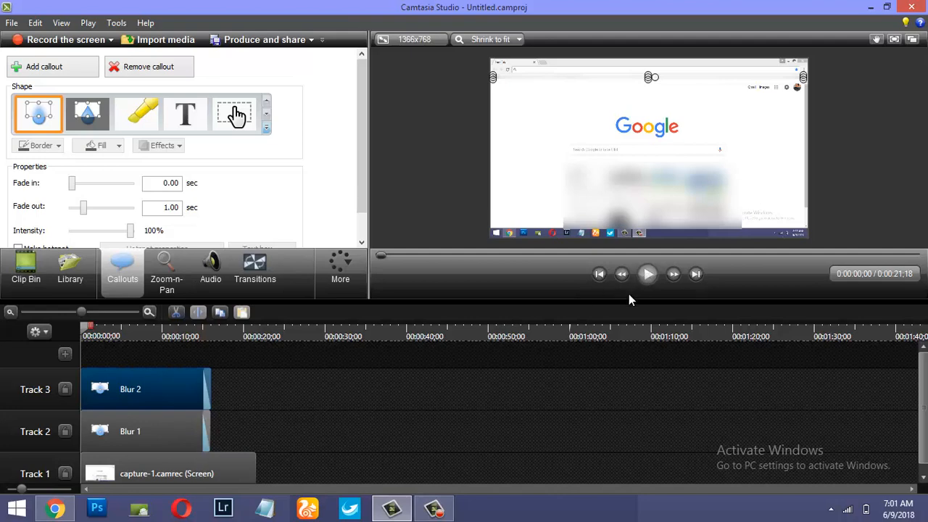
# Step: Preview the clip with both blurs to the end and reopen the callout shape gallery
pyautogui.click(647, 273)
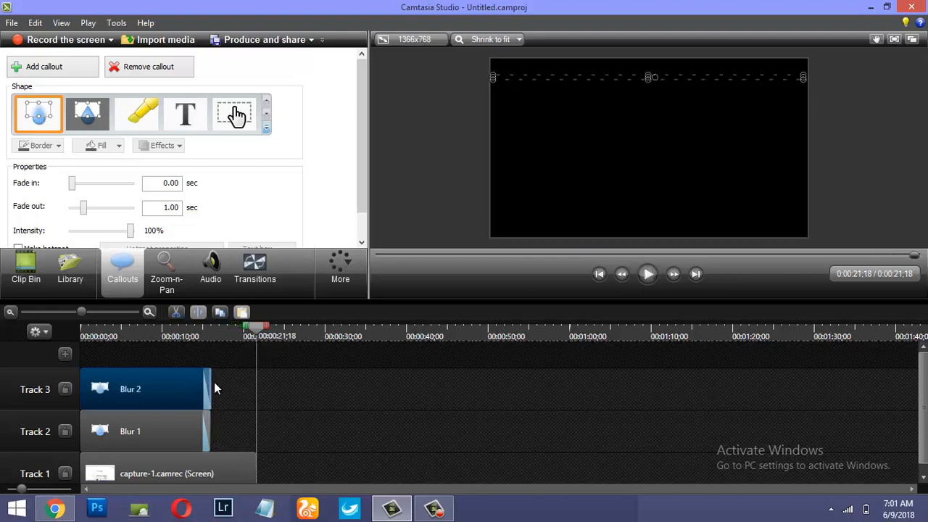
pyautogui.moveTo(210, 395)
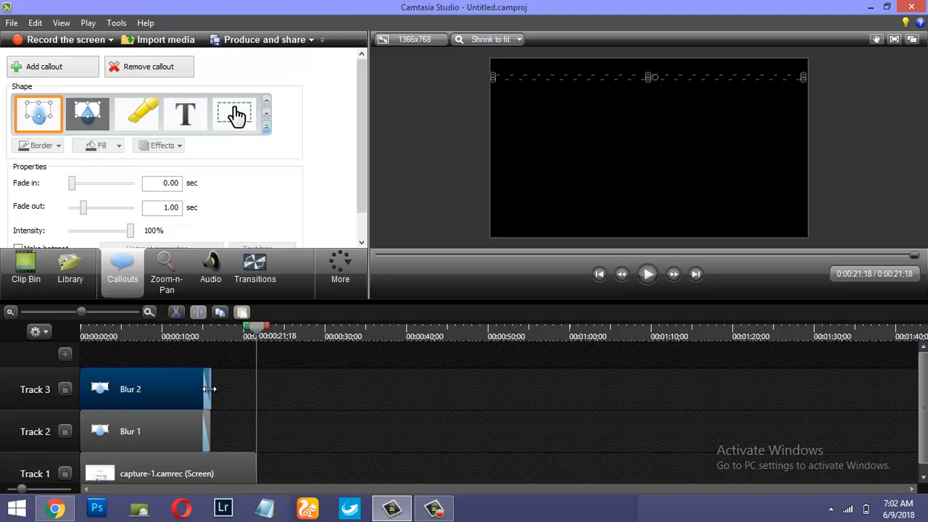
pyautogui.moveTo(263, 147)
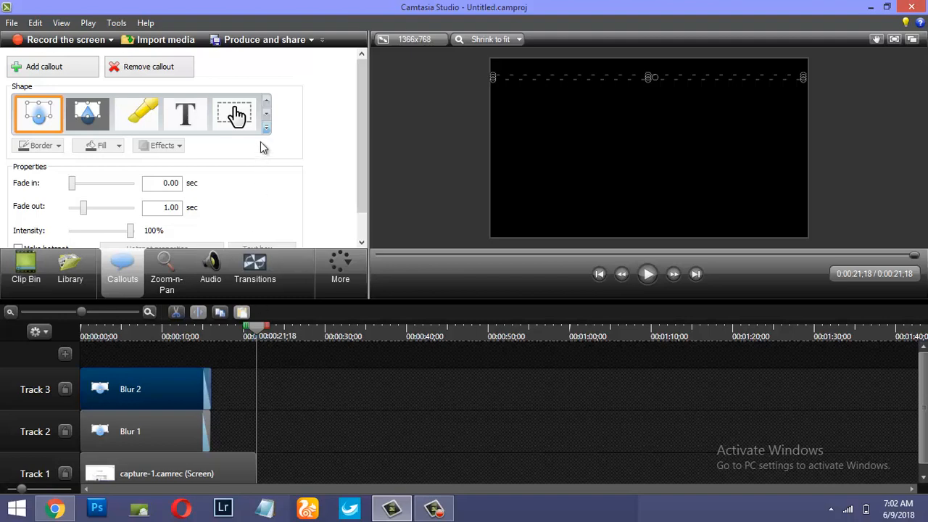
pyautogui.moveTo(153, 225)
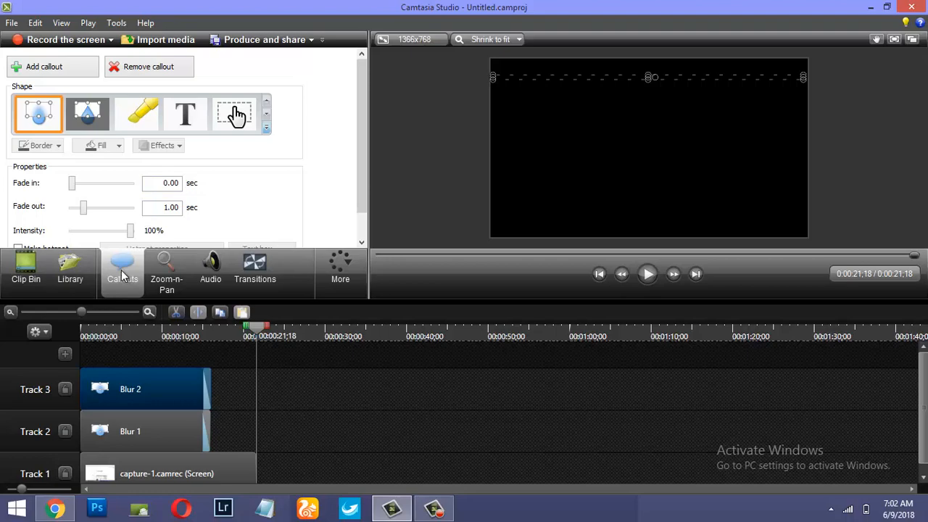
pyautogui.click(265, 129)
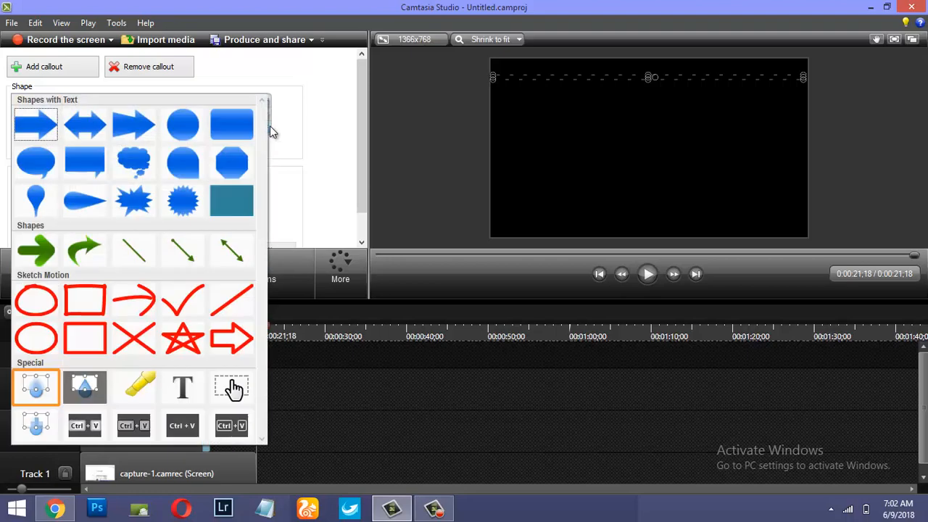